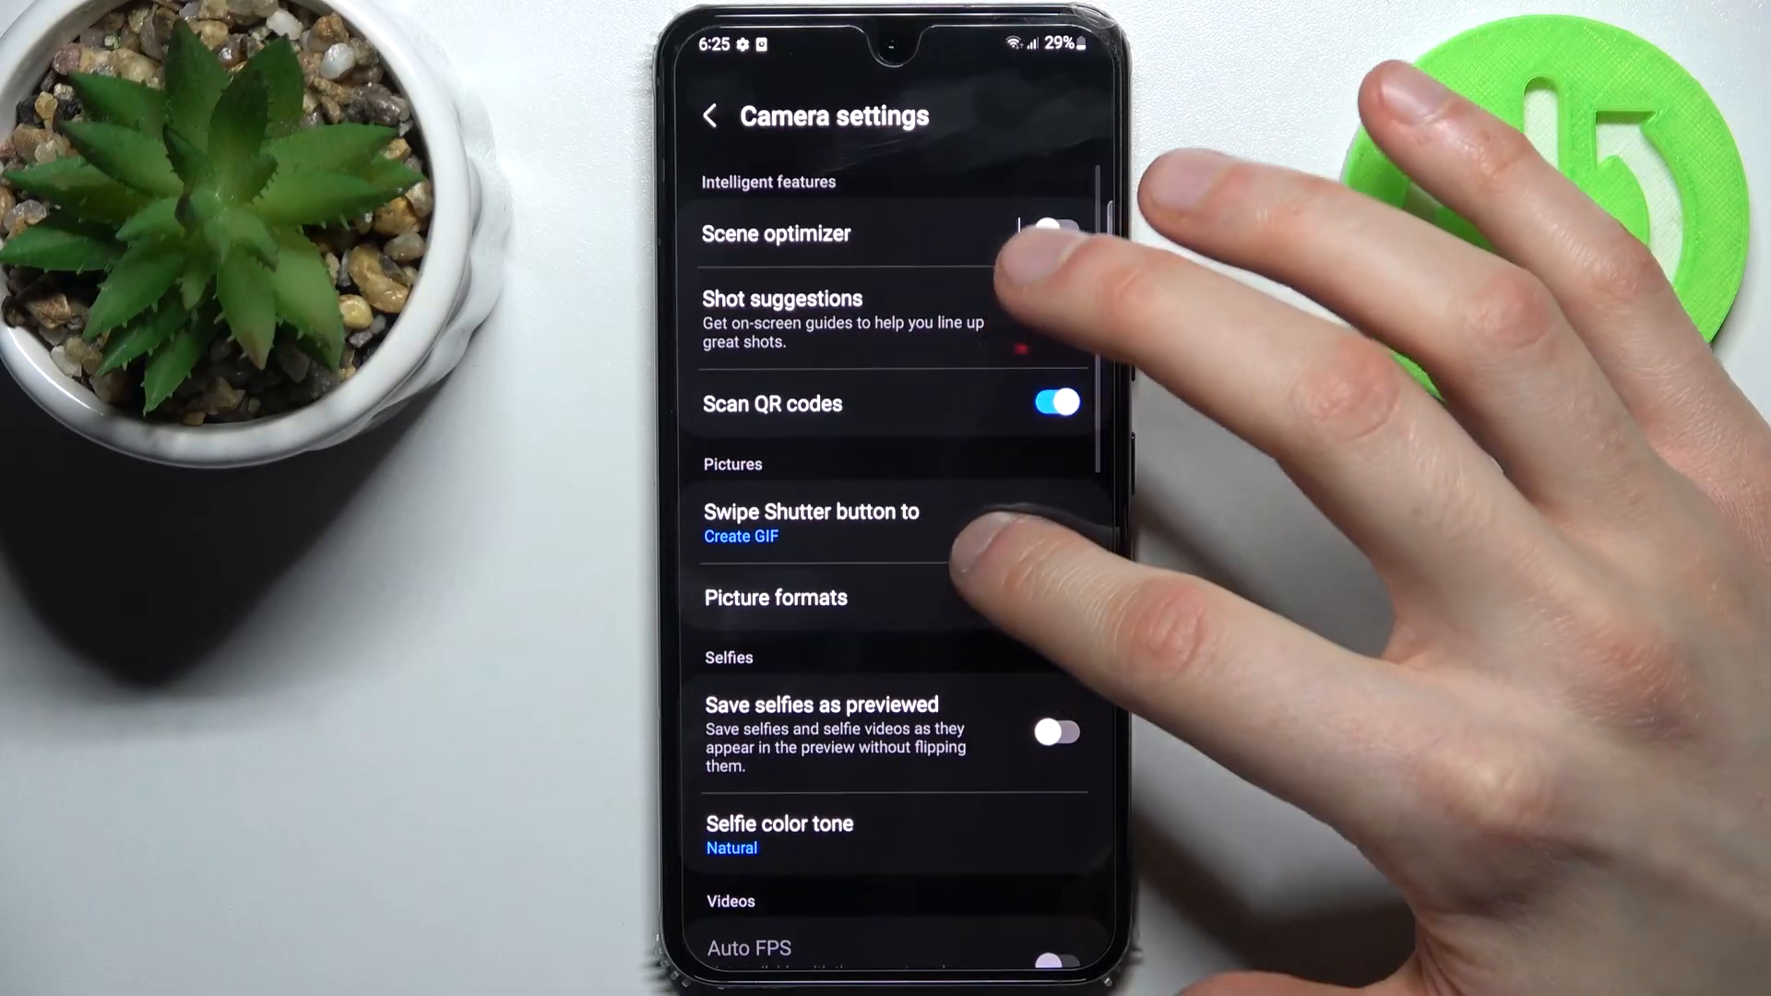
- Set Swipe Shutter button to burst shots, capture a burst of the white surface, and open it
{"action": "left_click", "coordinate": [811, 523]}
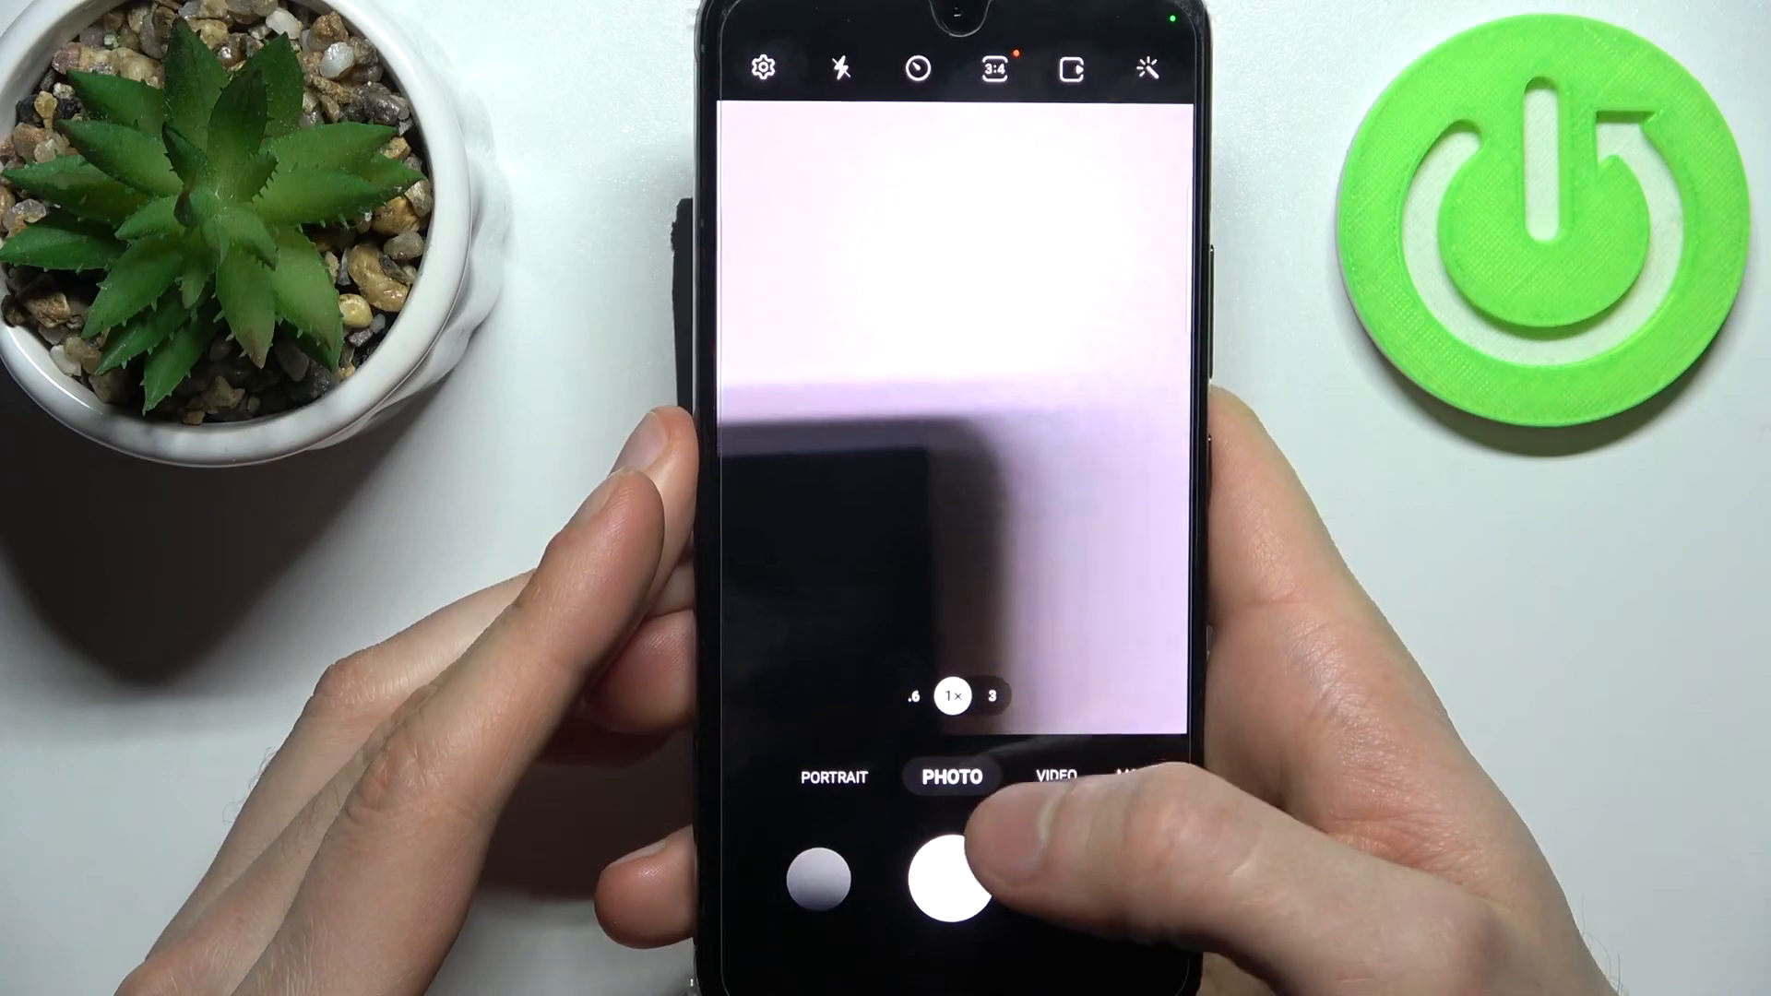
{"action": "left_click", "coordinate": [952, 881]}
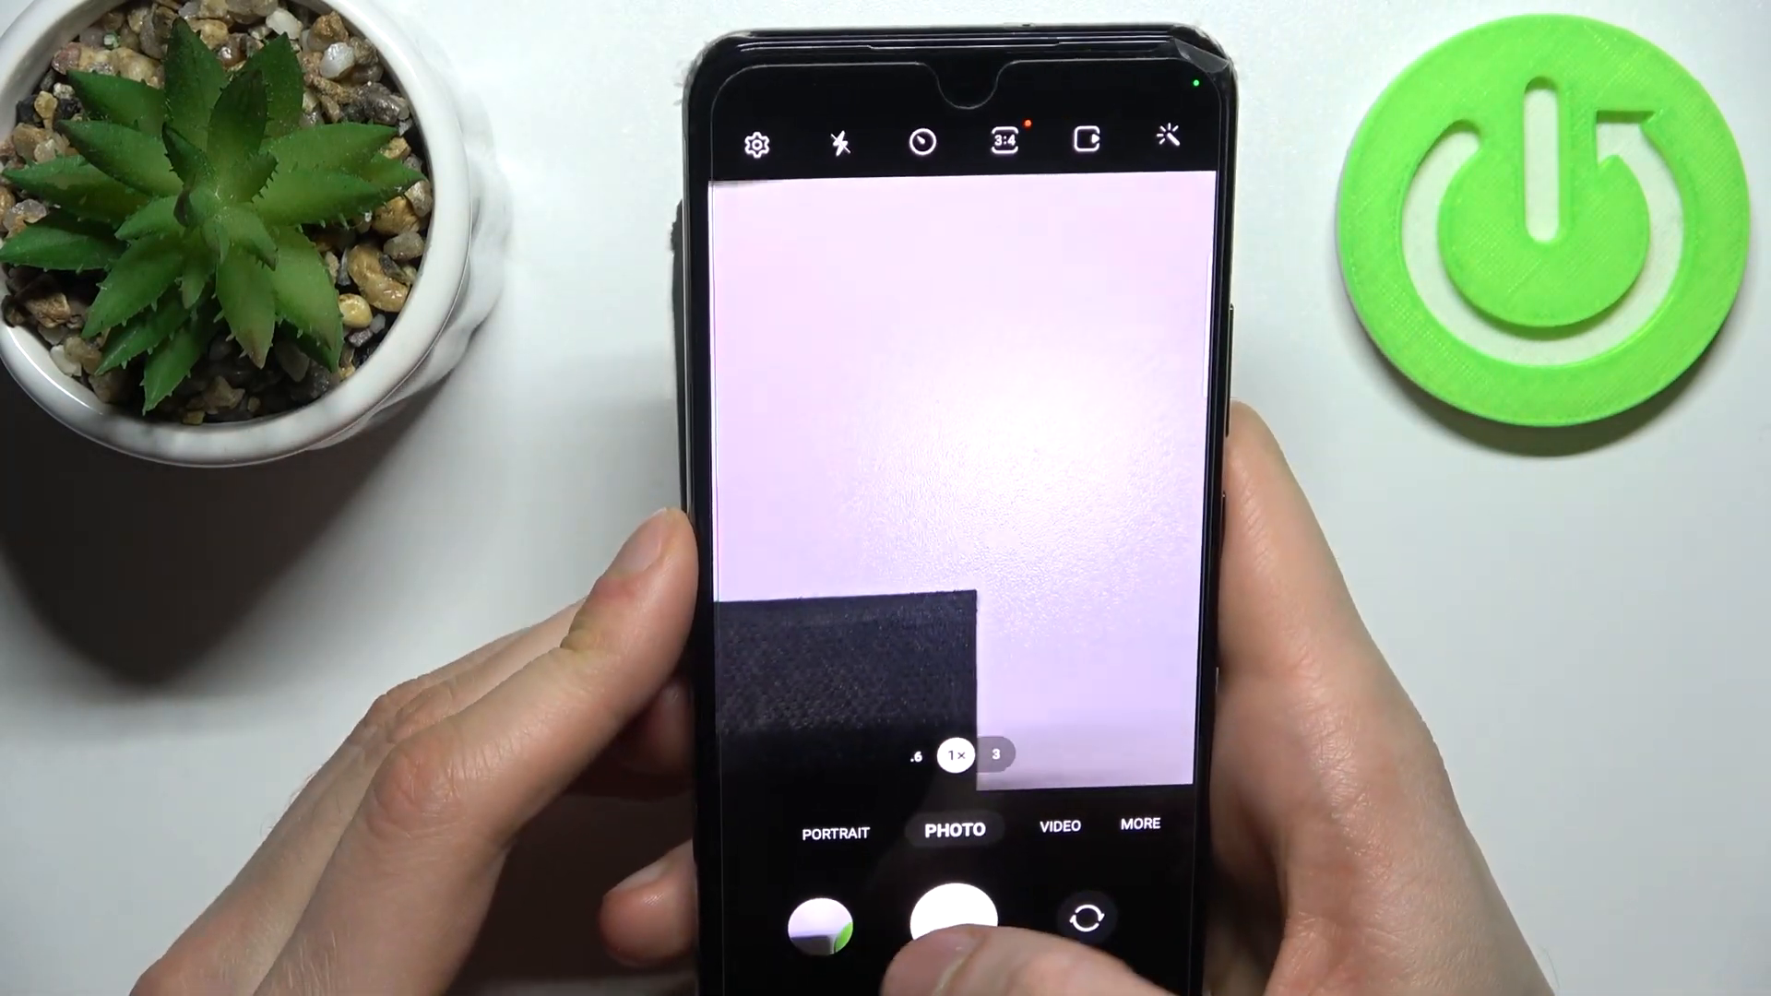
{"action": "left_click", "coordinate": [814, 912]}
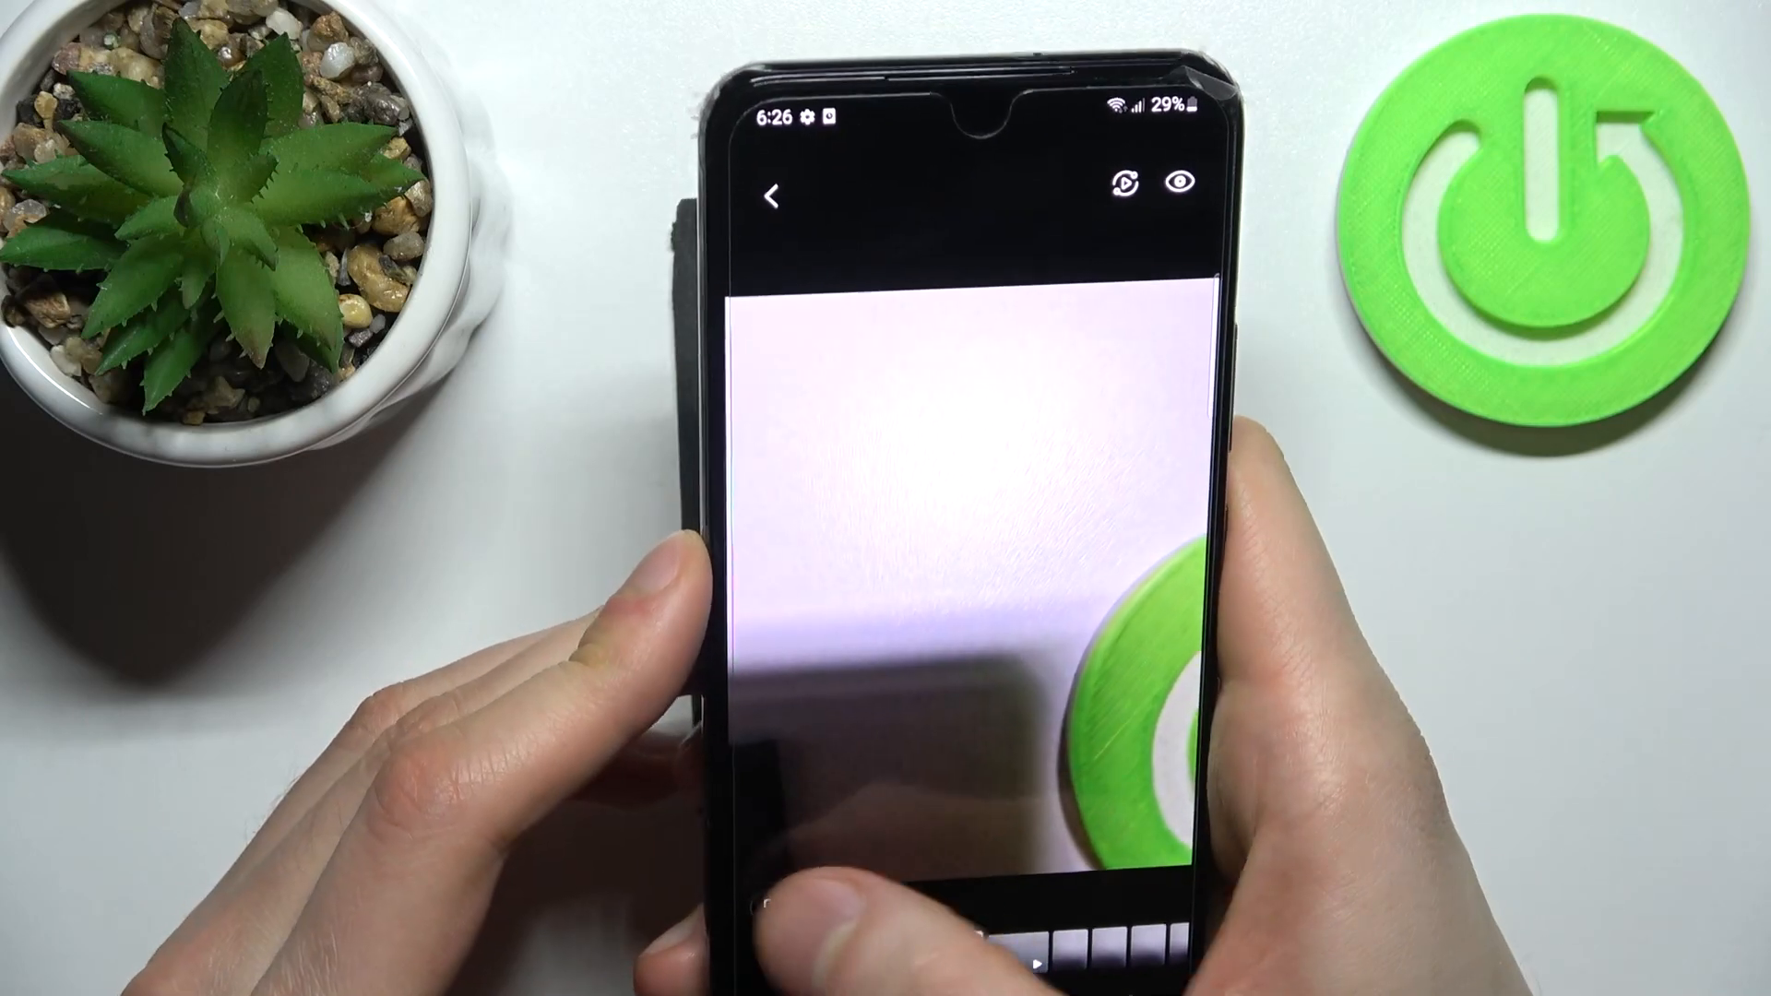